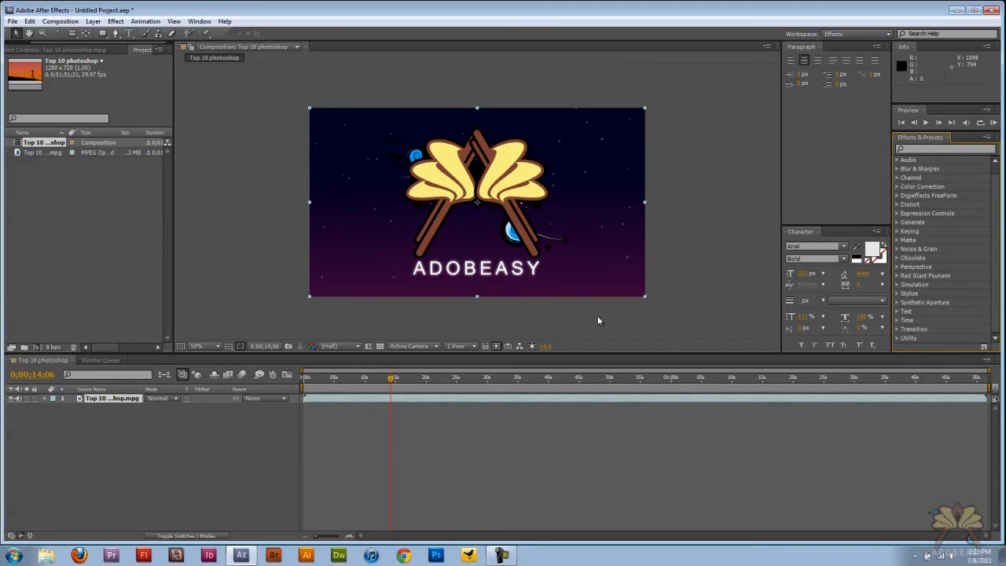
{"action": "mouse_move", "coordinate": [597, 308]}
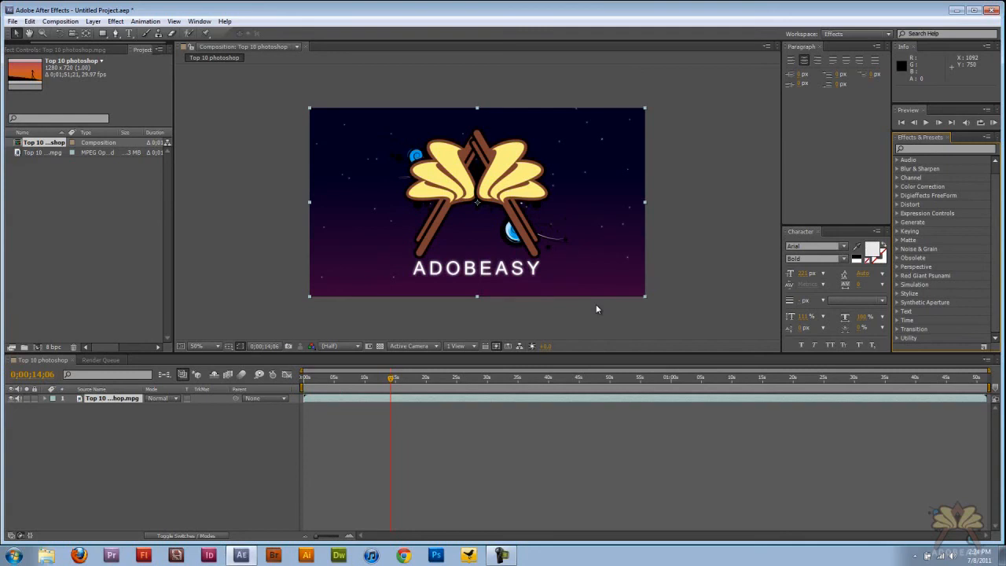
{"action": "mouse_move", "coordinate": [406, 225]}
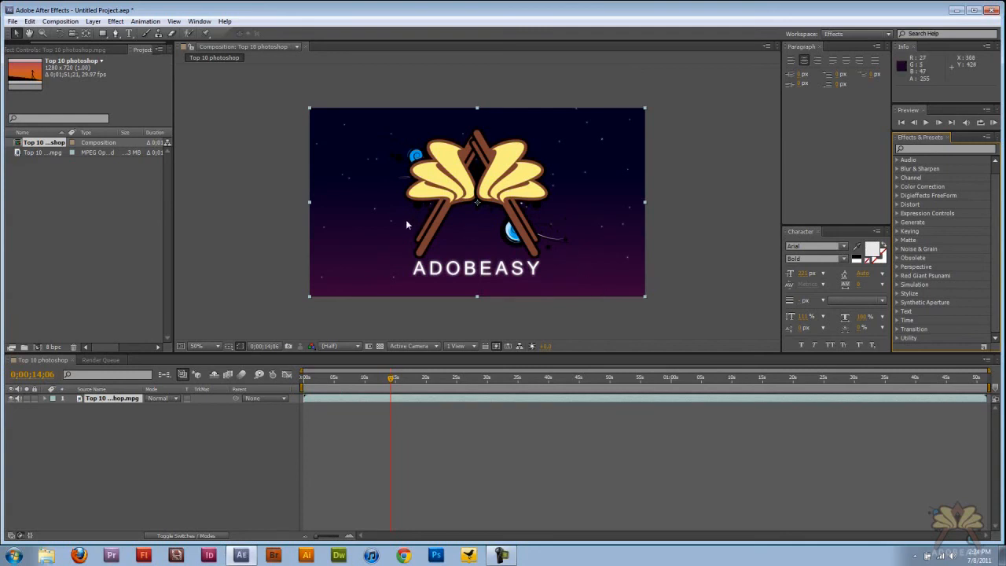
{"action": "mouse_move", "coordinate": [396, 212]}
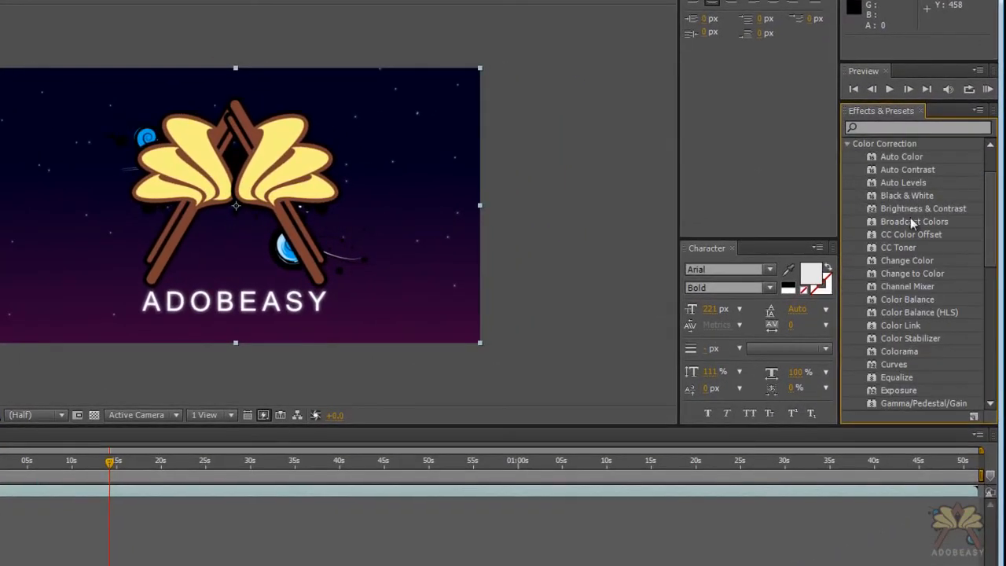
{"action": "mouse_move", "coordinate": [374, 212]}
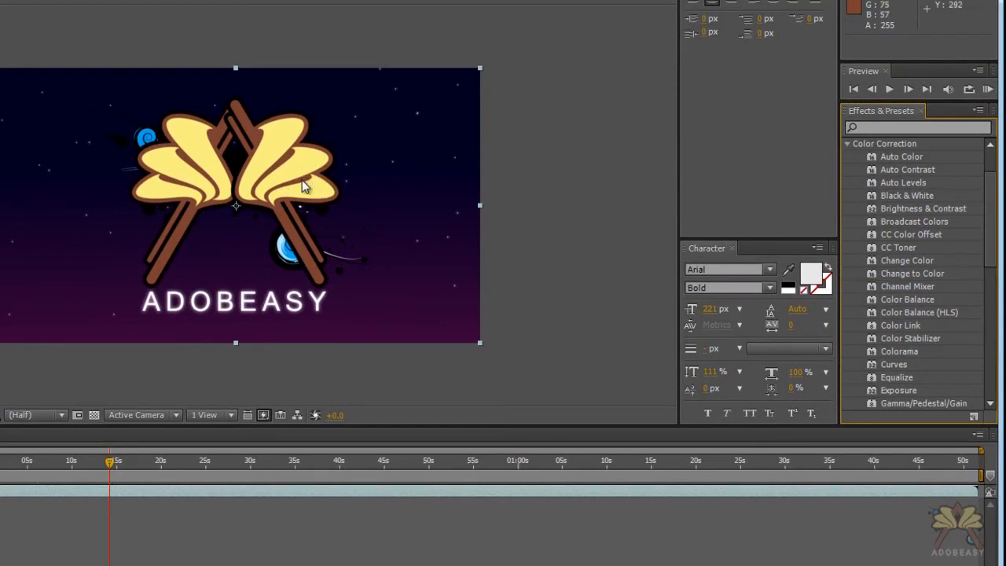
{"action": "mouse_move", "coordinate": [403, 194]}
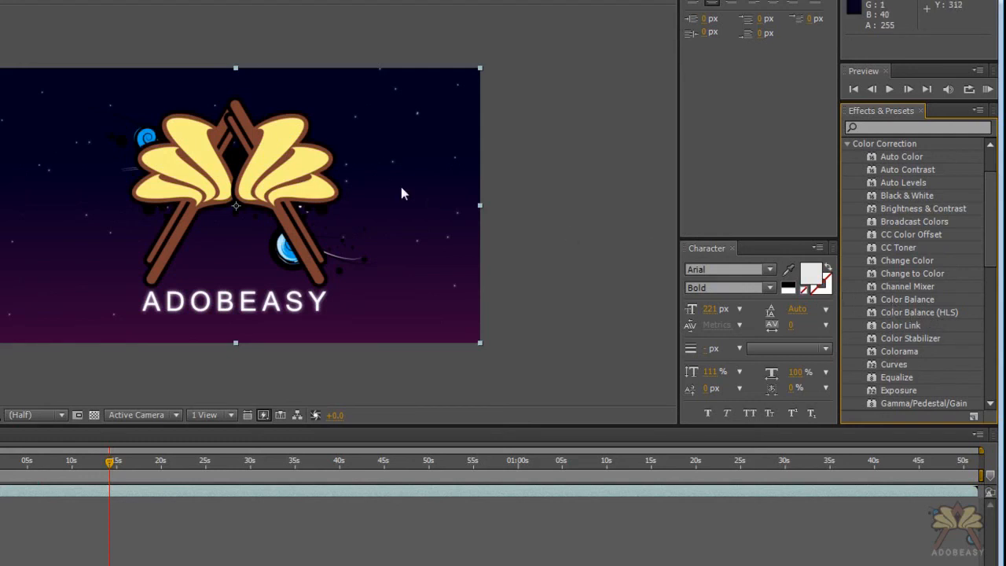
{"action": "mouse_move", "coordinate": [211, 164]}
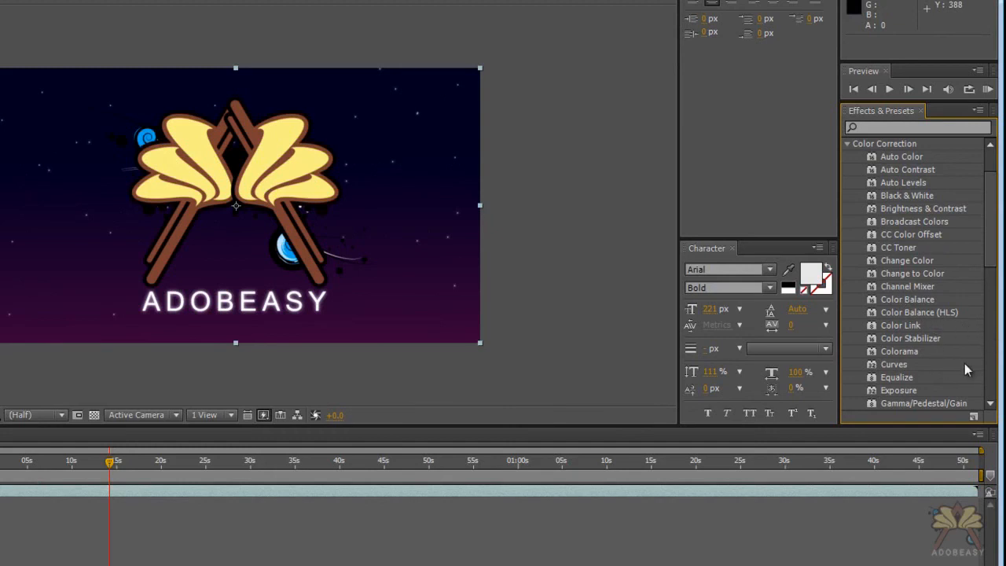
{"action": "mouse_move", "coordinate": [964, 339]}
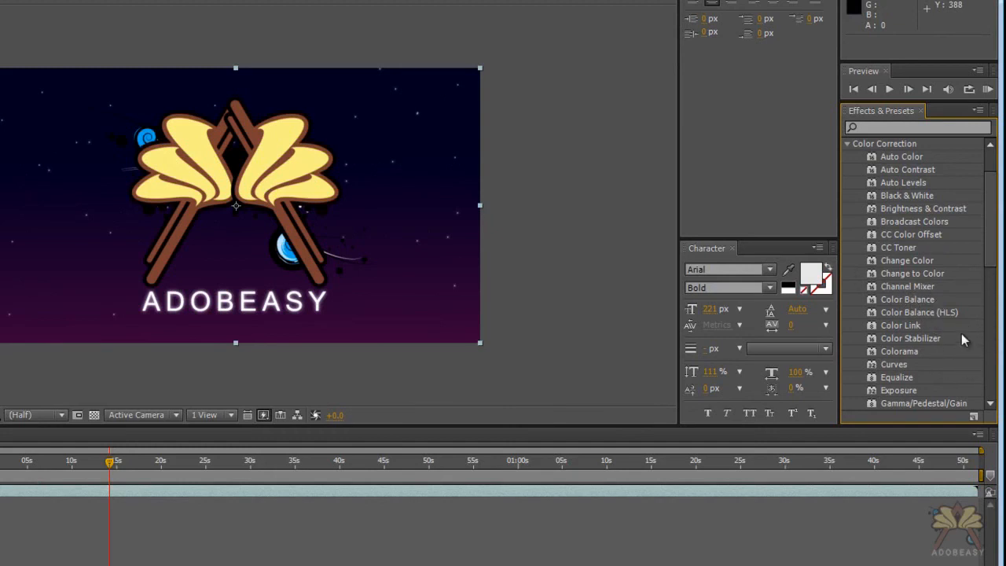
Scroll the Effects & Presets panel to reach the Color Correction effects.
{"action": "scroll", "scroll_direction": "down", "scroll_amount": 3}
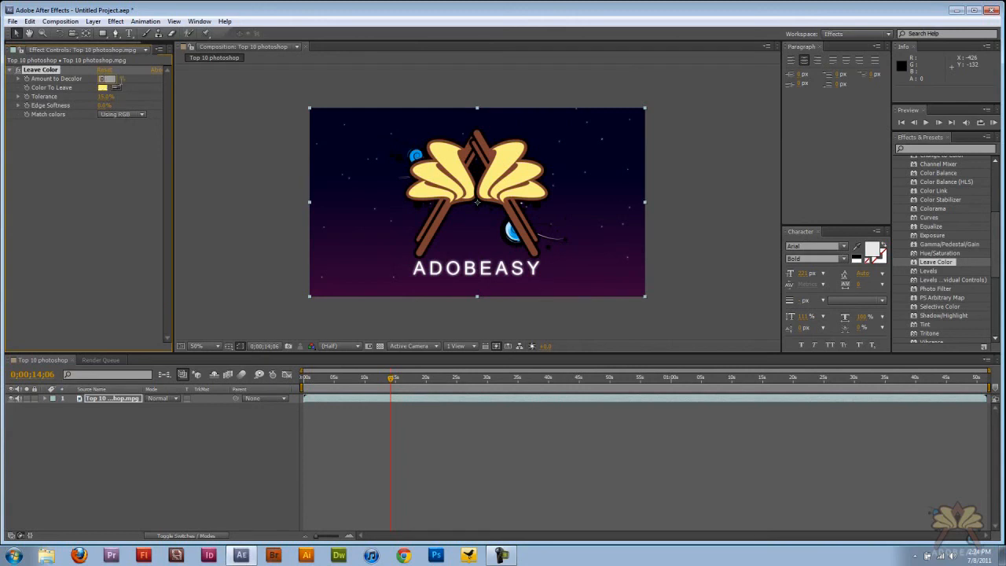
Set Leave Color's Match Colors to Using Hue so only the yellow leaves keep colour.
{"action": "left_click", "coordinate": [123, 113]}
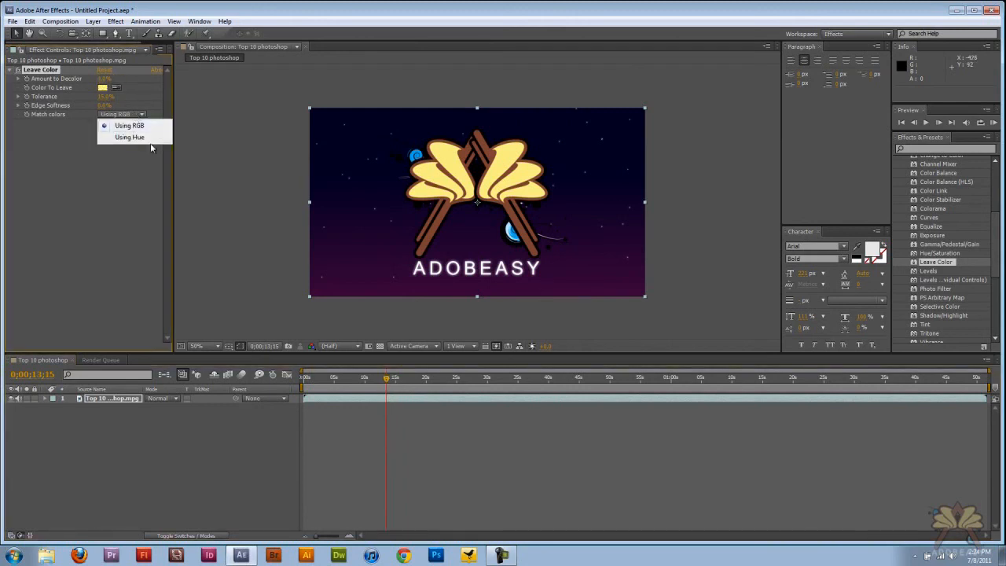
{"action": "left_click", "coordinate": [129, 137]}
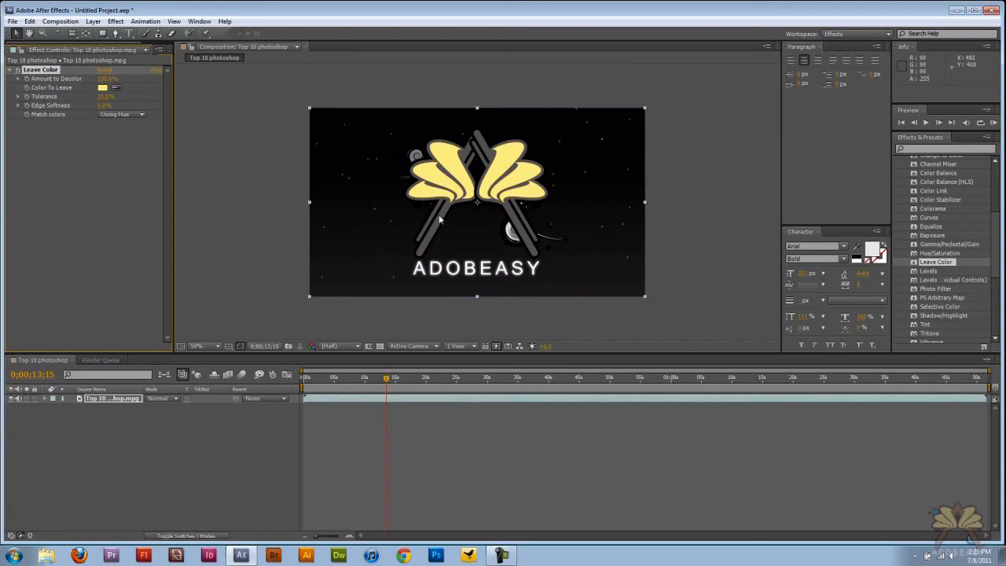
{"action": "mouse_move", "coordinate": [242, 351]}
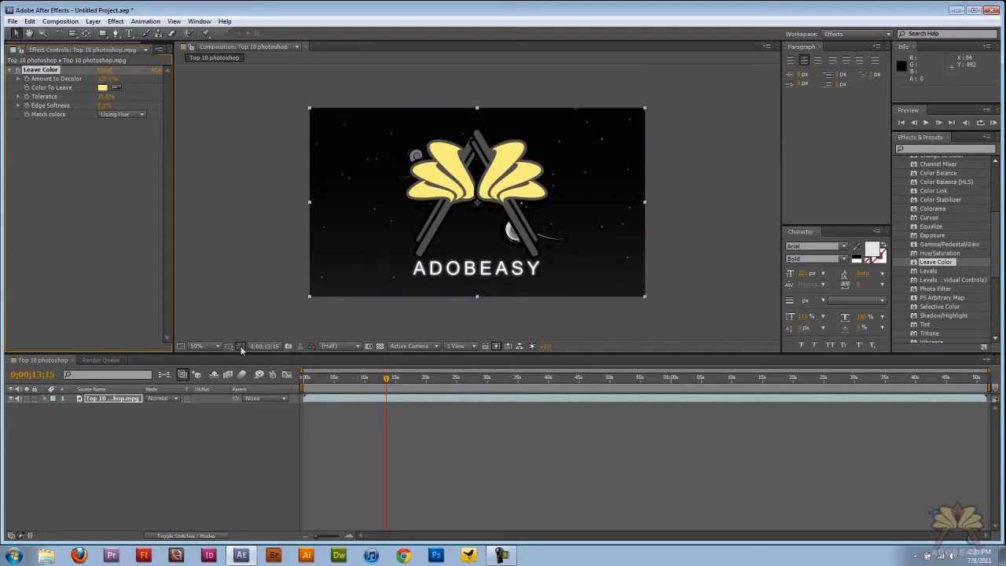
View the composition at 100% magnification to inspect the isolated yellow leaves.
{"action": "left_click", "coordinate": [202, 346]}
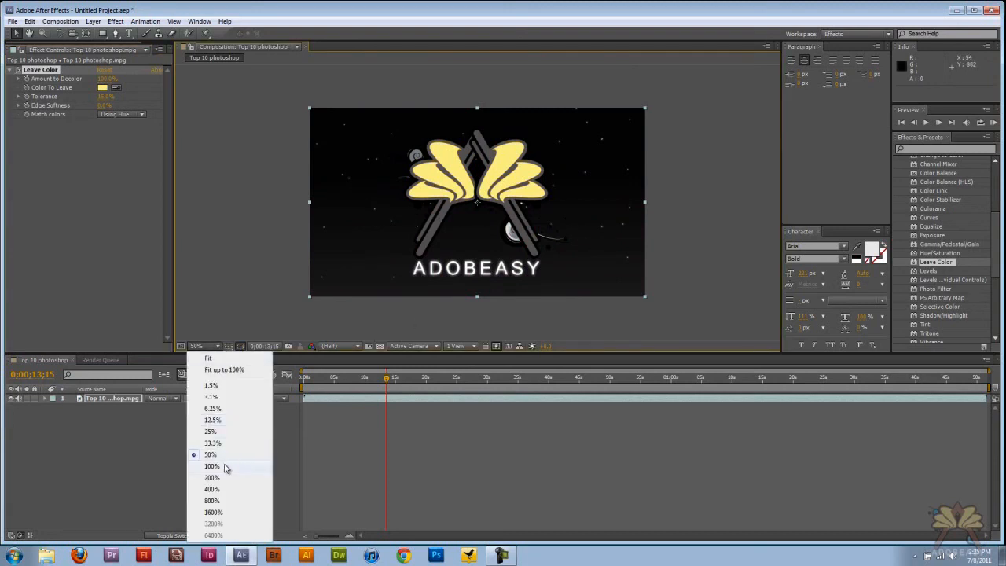
{"action": "left_click", "coordinate": [211, 465]}
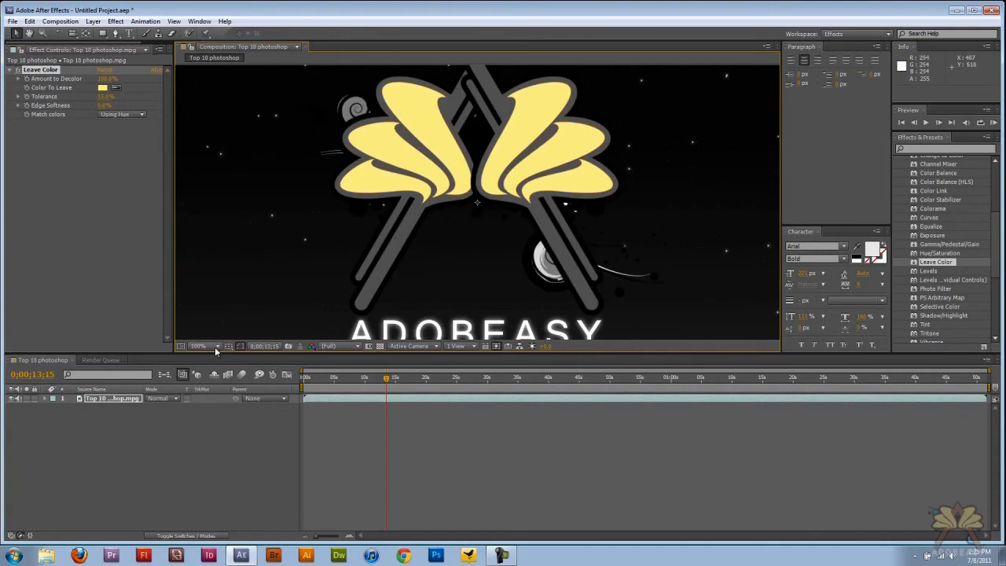
{"action": "left_click", "coordinate": [198, 346]}
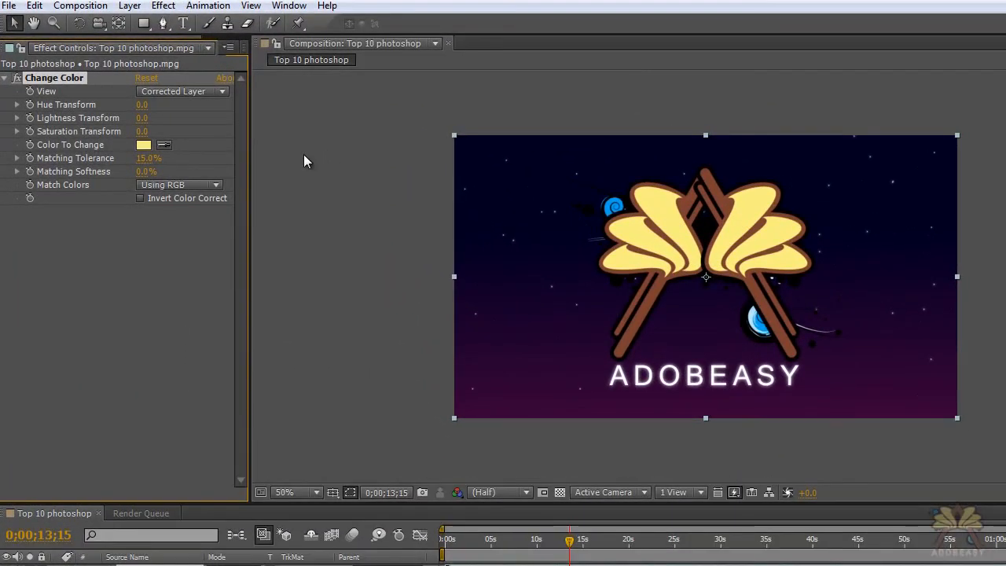
Adjust Change Color's Hue Transform until the yellow leaves turn a light mint green.
{"action": "left_click", "coordinate": [17, 104]}
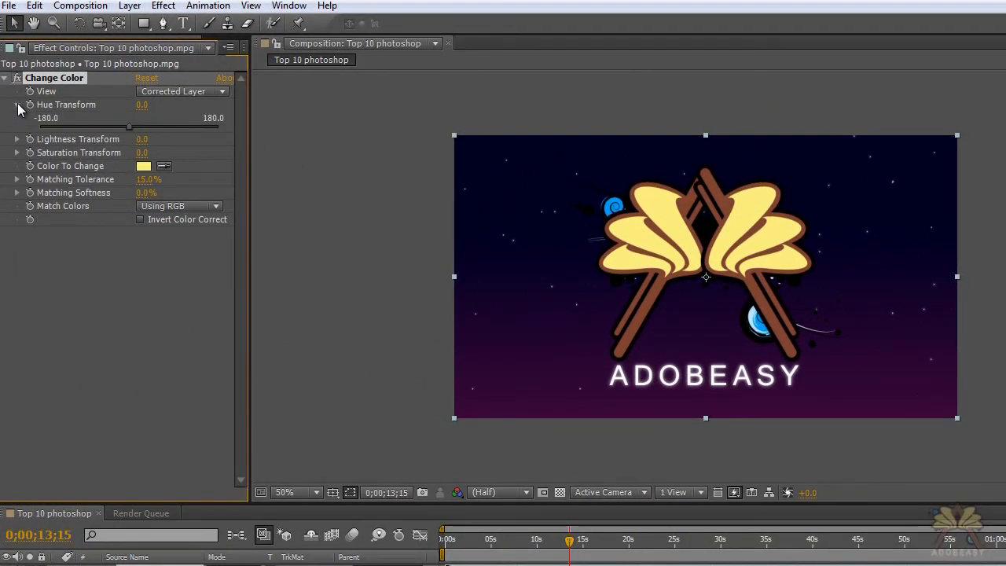
{"action": "left_click_drag", "start_coordinate": [129, 126], "coordinate": [161, 126]}
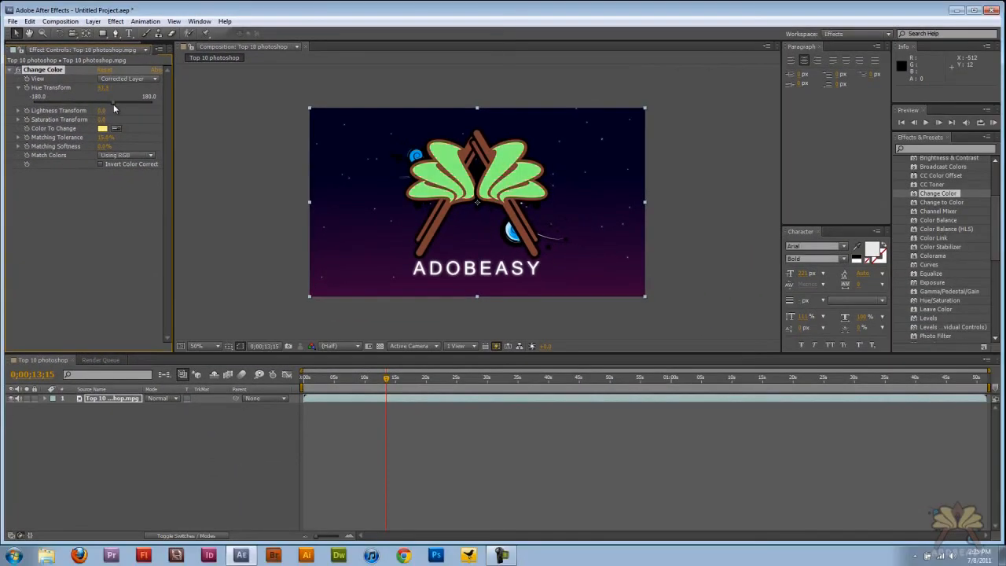
{"action": "left_click_drag", "start_coordinate": [103, 88], "coordinate": [114, 88]}
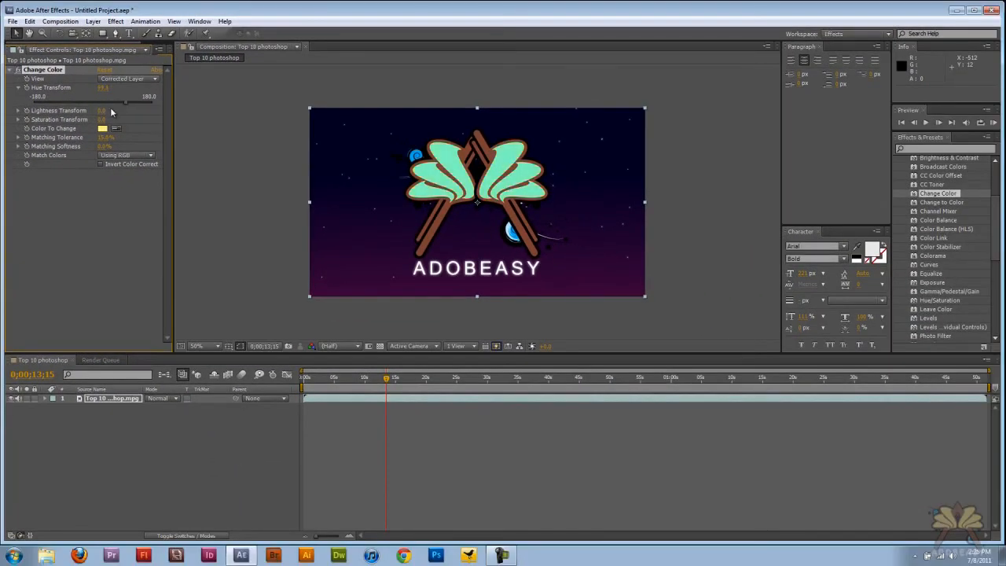